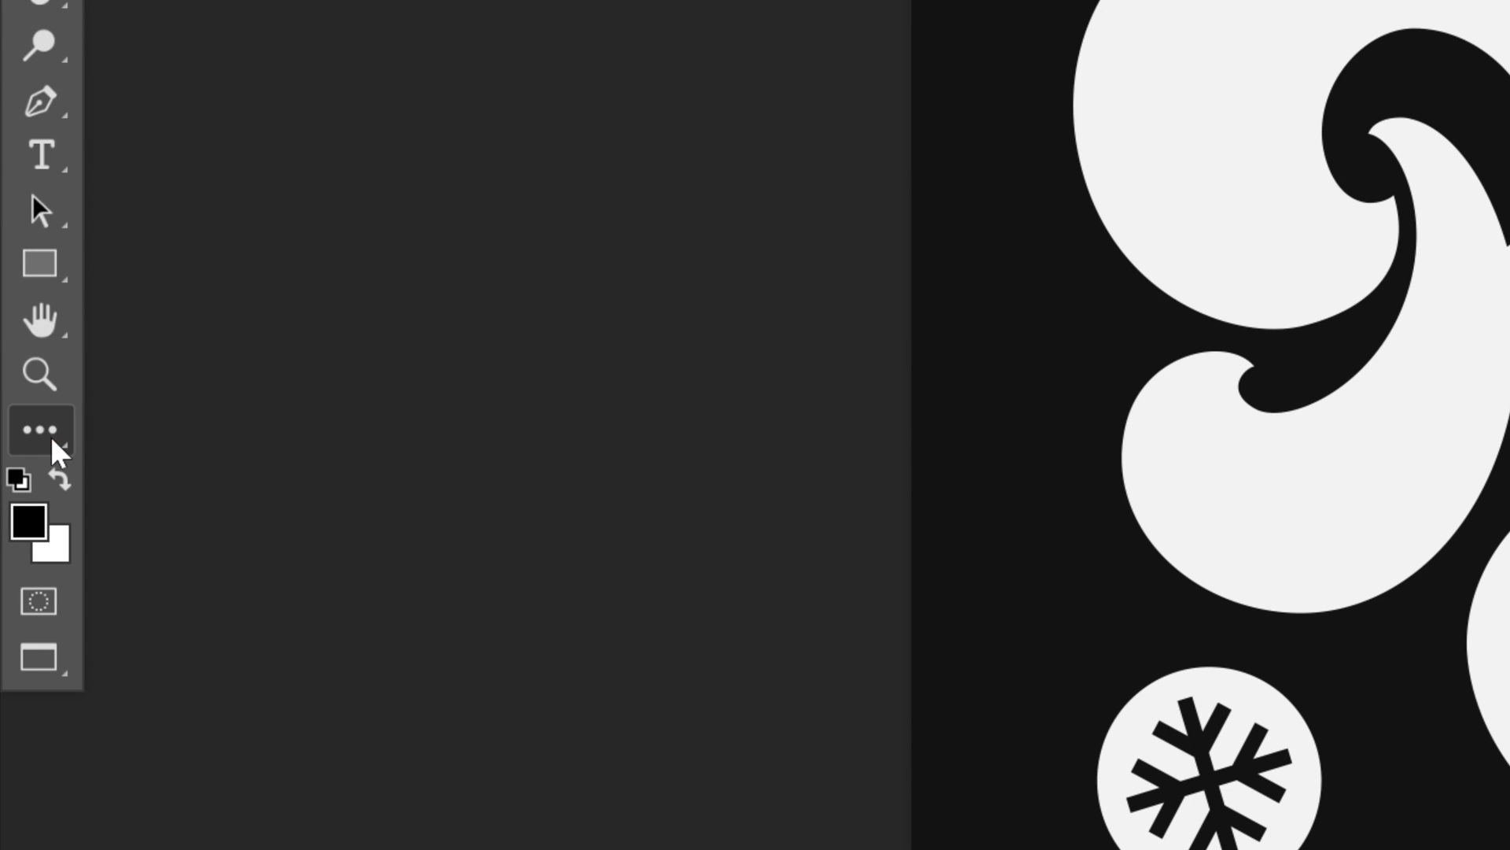
Step: Reveal the hidden banana tool by Shift-confirming the Customize Toolbar dialog
{"action": "left_click", "coordinate": [41, 429]}
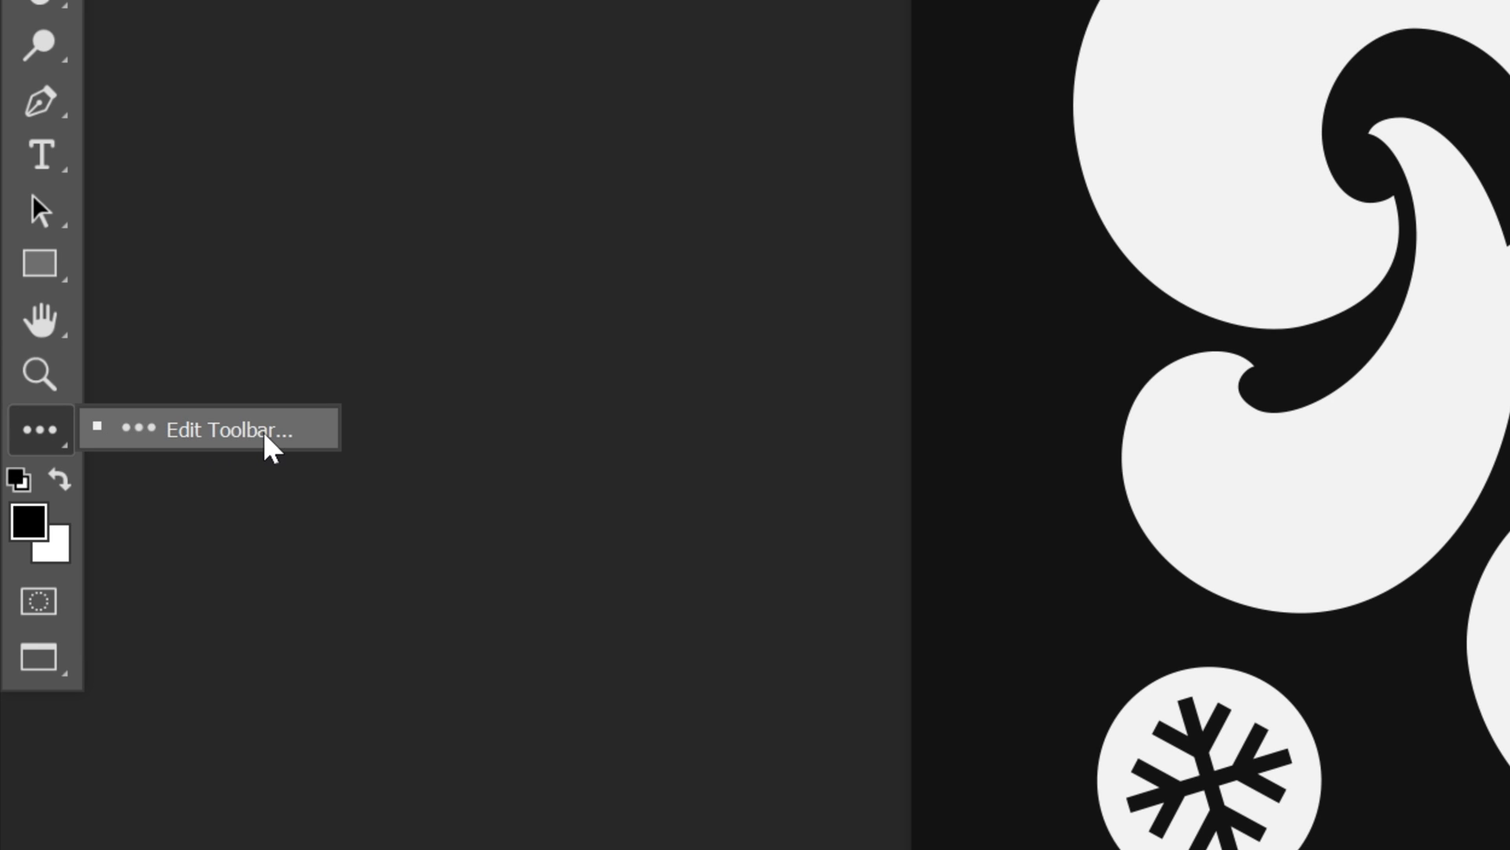
{"action": "left_click", "coordinate": [228, 430]}
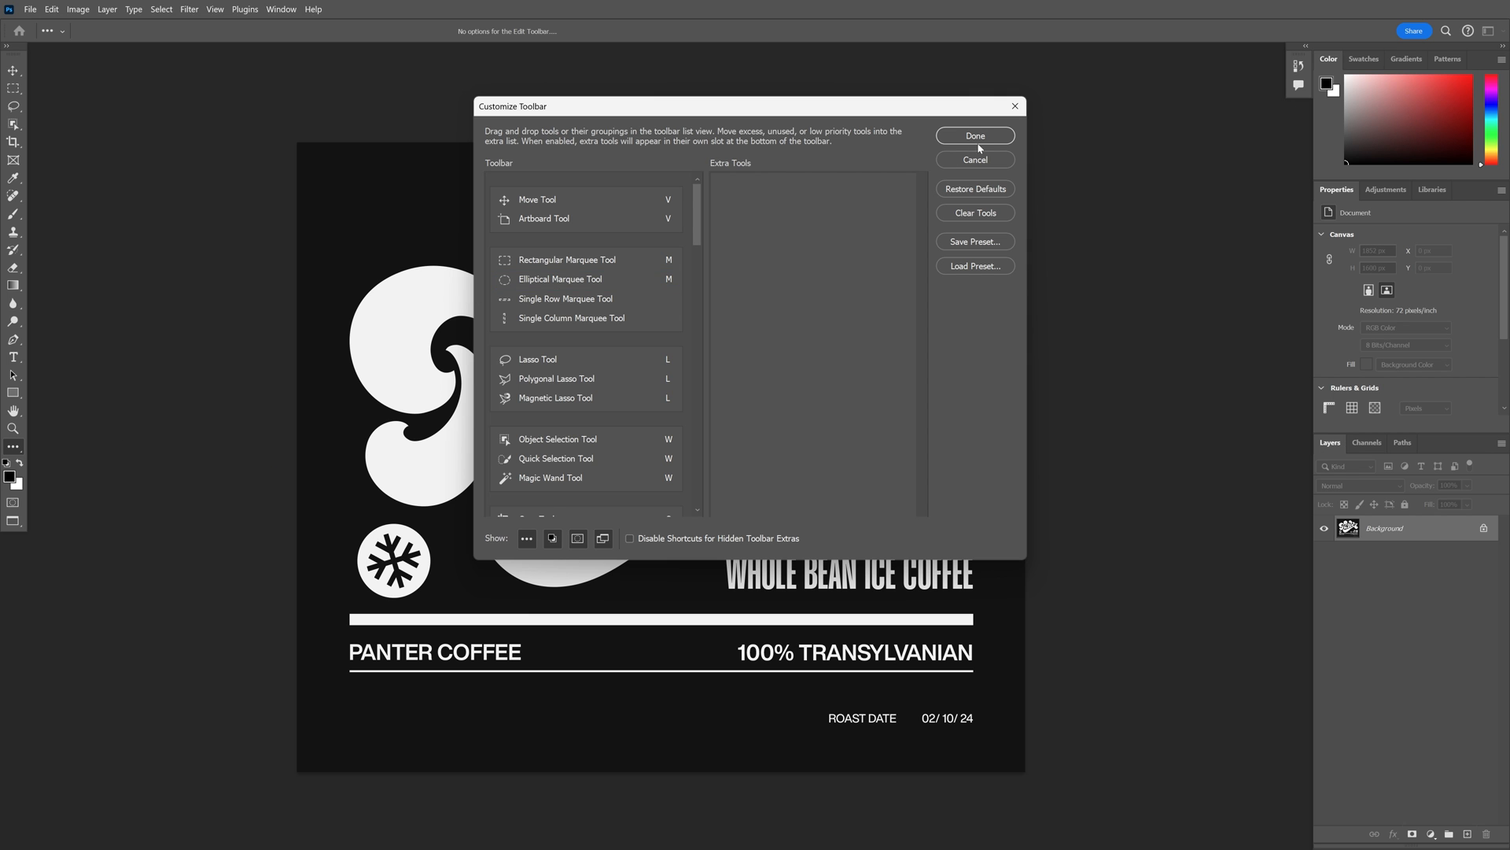
{"action": "left_click", "coordinate": [974, 136]}
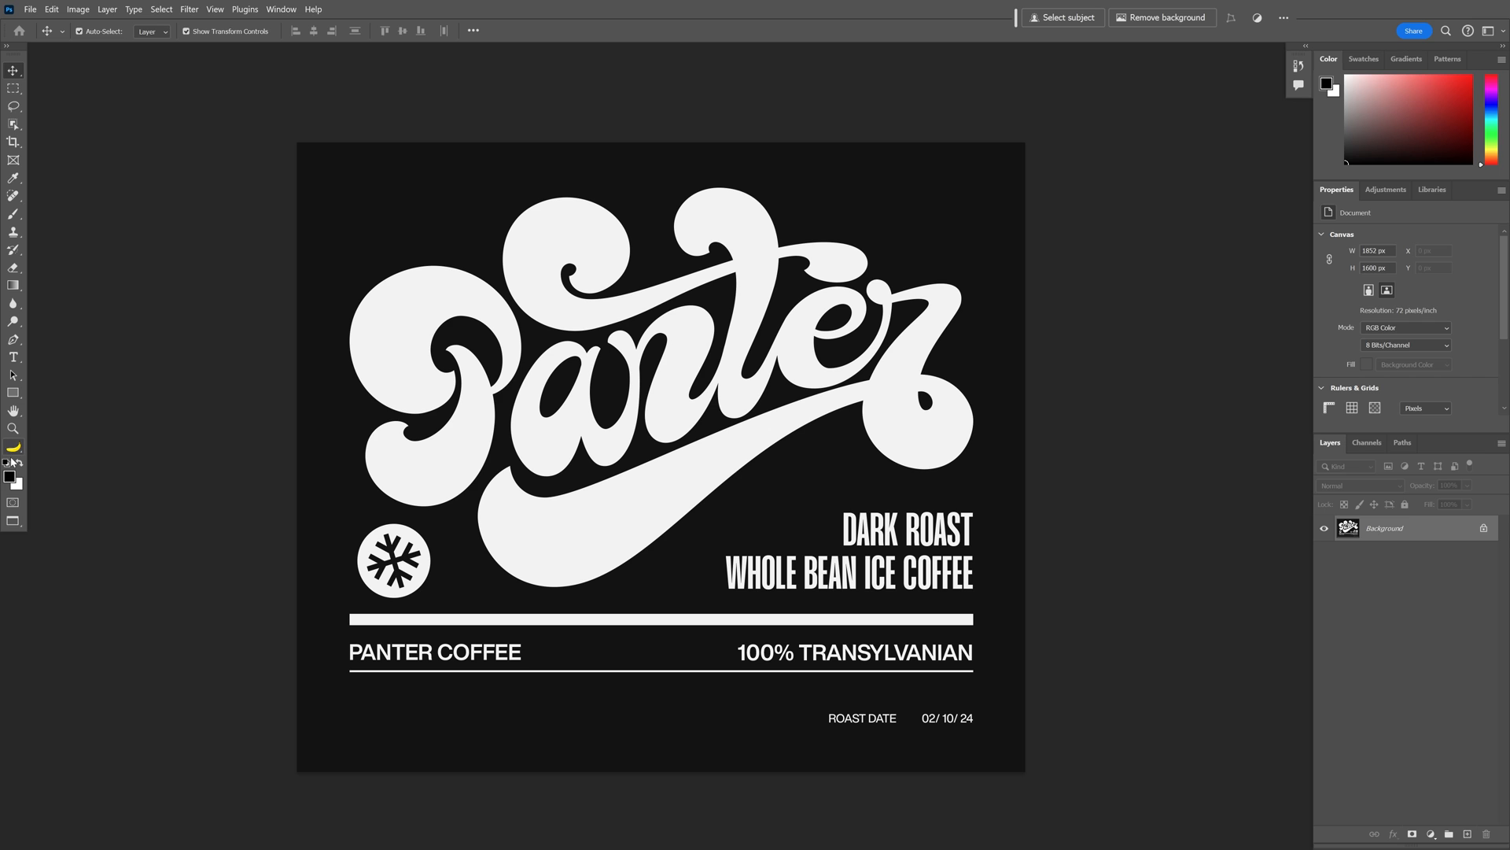
Step: In Interface preferences, turn the color theme chips into toast and apply the second-darkest theme
{"action": "left_click", "coordinate": [50, 10]}
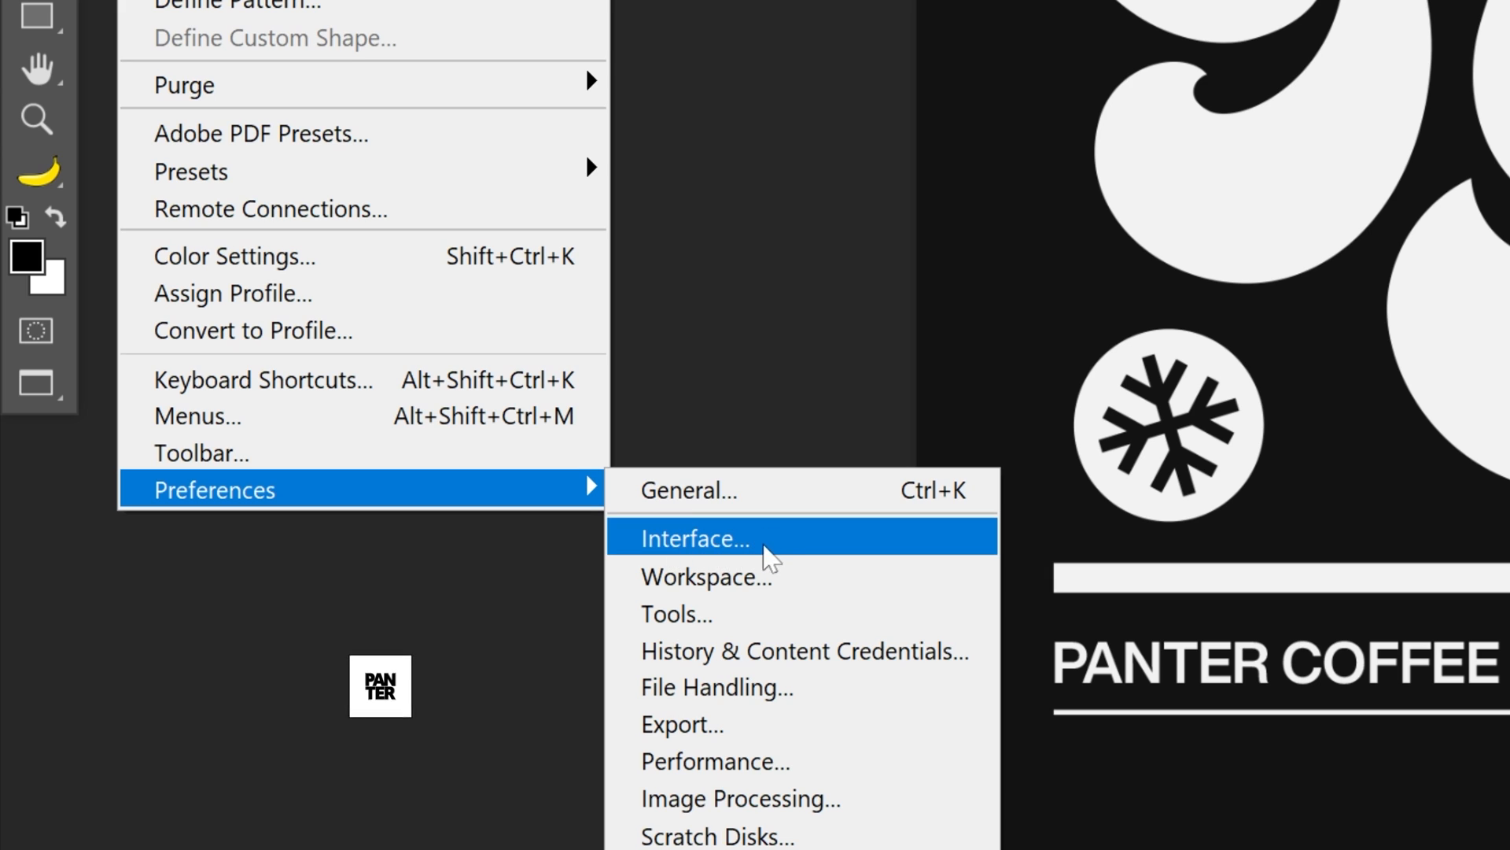
{"action": "left_click", "coordinate": [694, 538]}
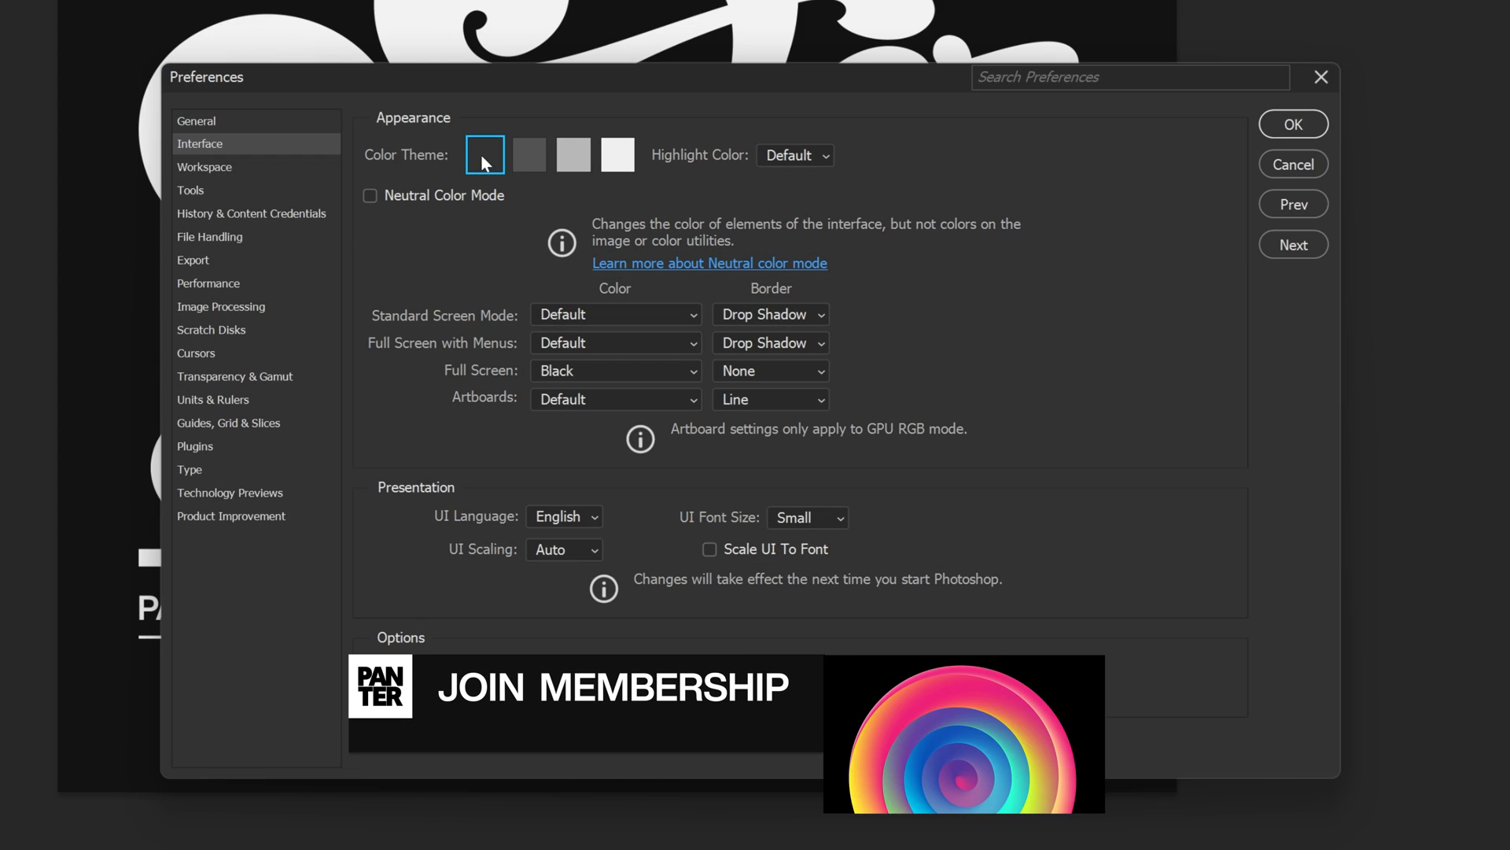
{"action": "left_click", "coordinate": [617, 154]}
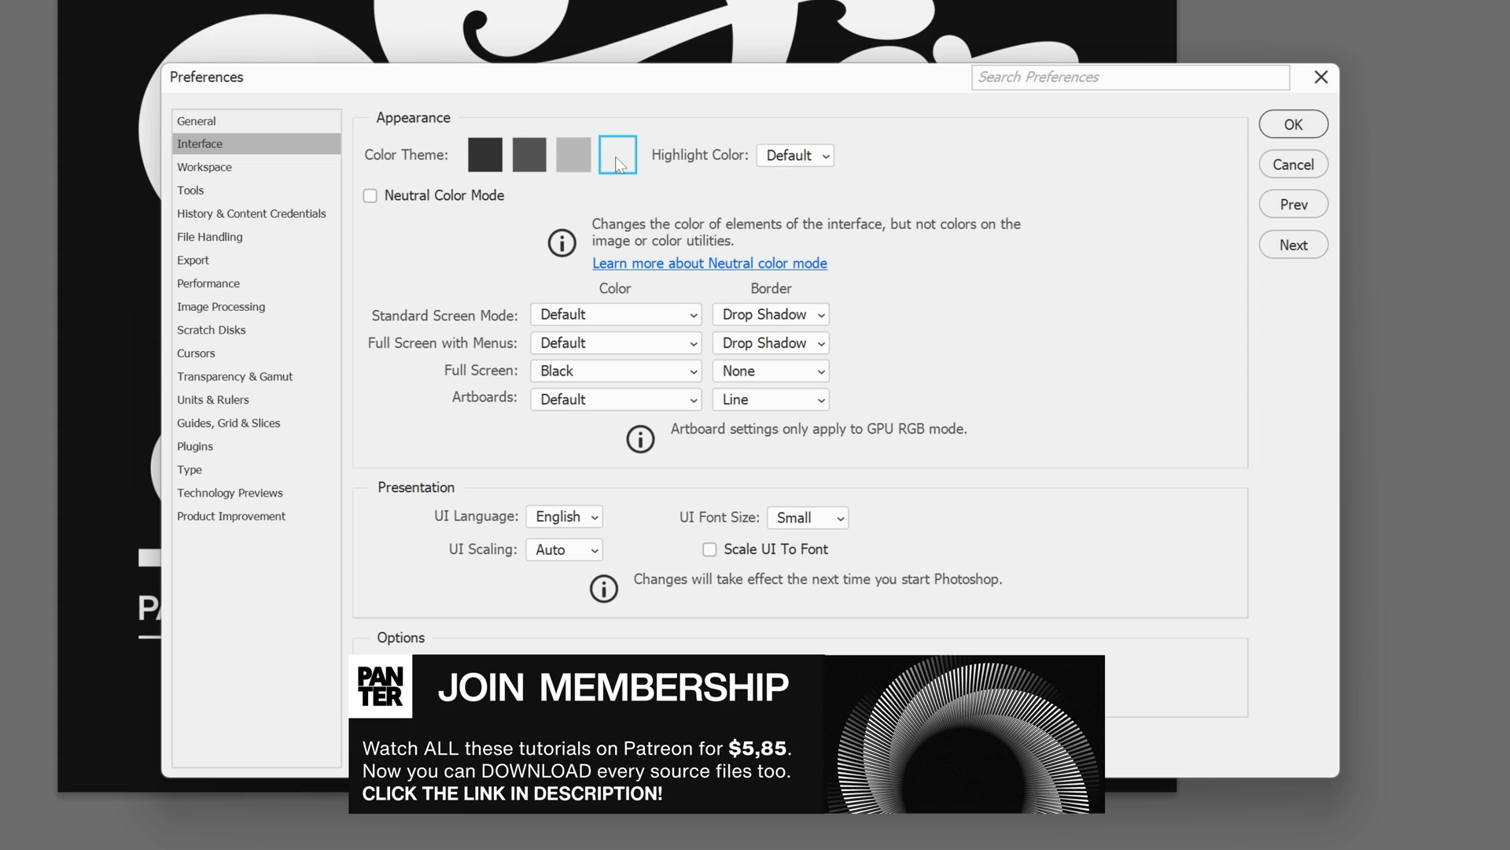
{"action": "left_click", "coordinate": [529, 154]}
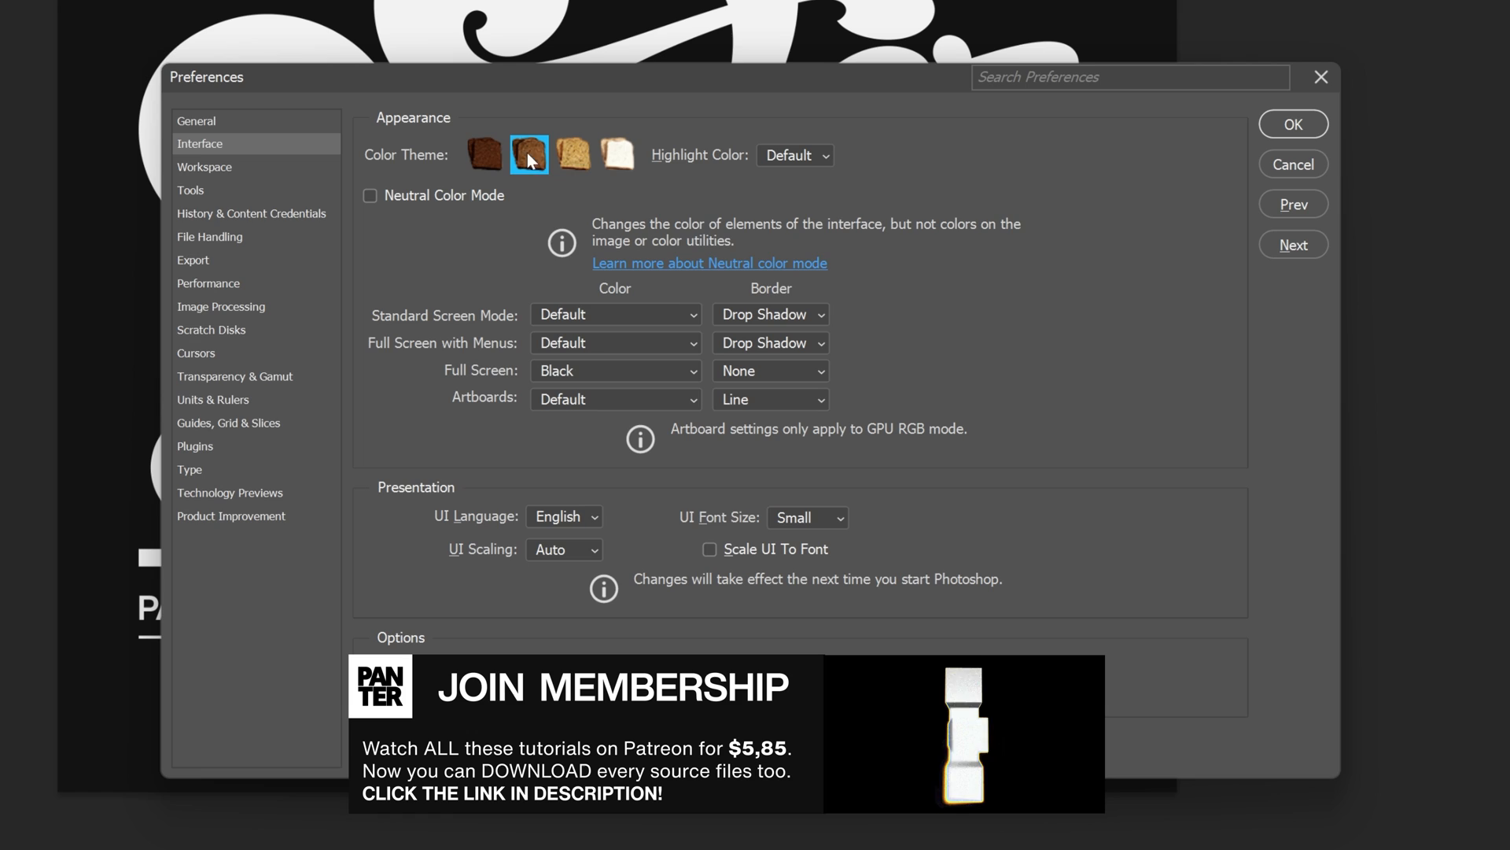
Step: Try the lightest and light grey toast themes, then return to the darker theme
{"action": "left_click", "coordinate": [615, 156]}
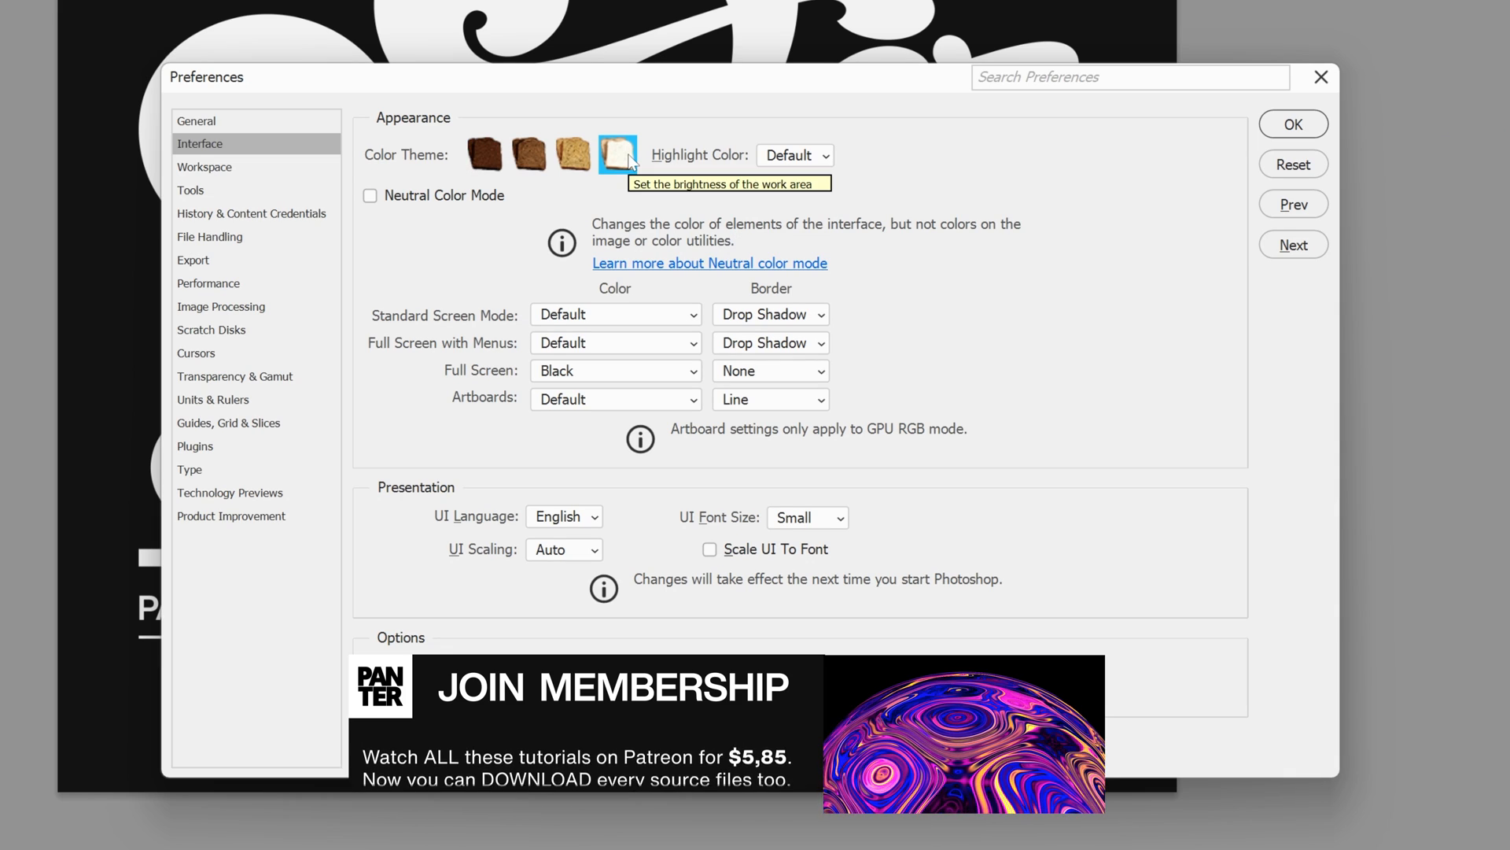
{"action": "left_click", "coordinate": [616, 154]}
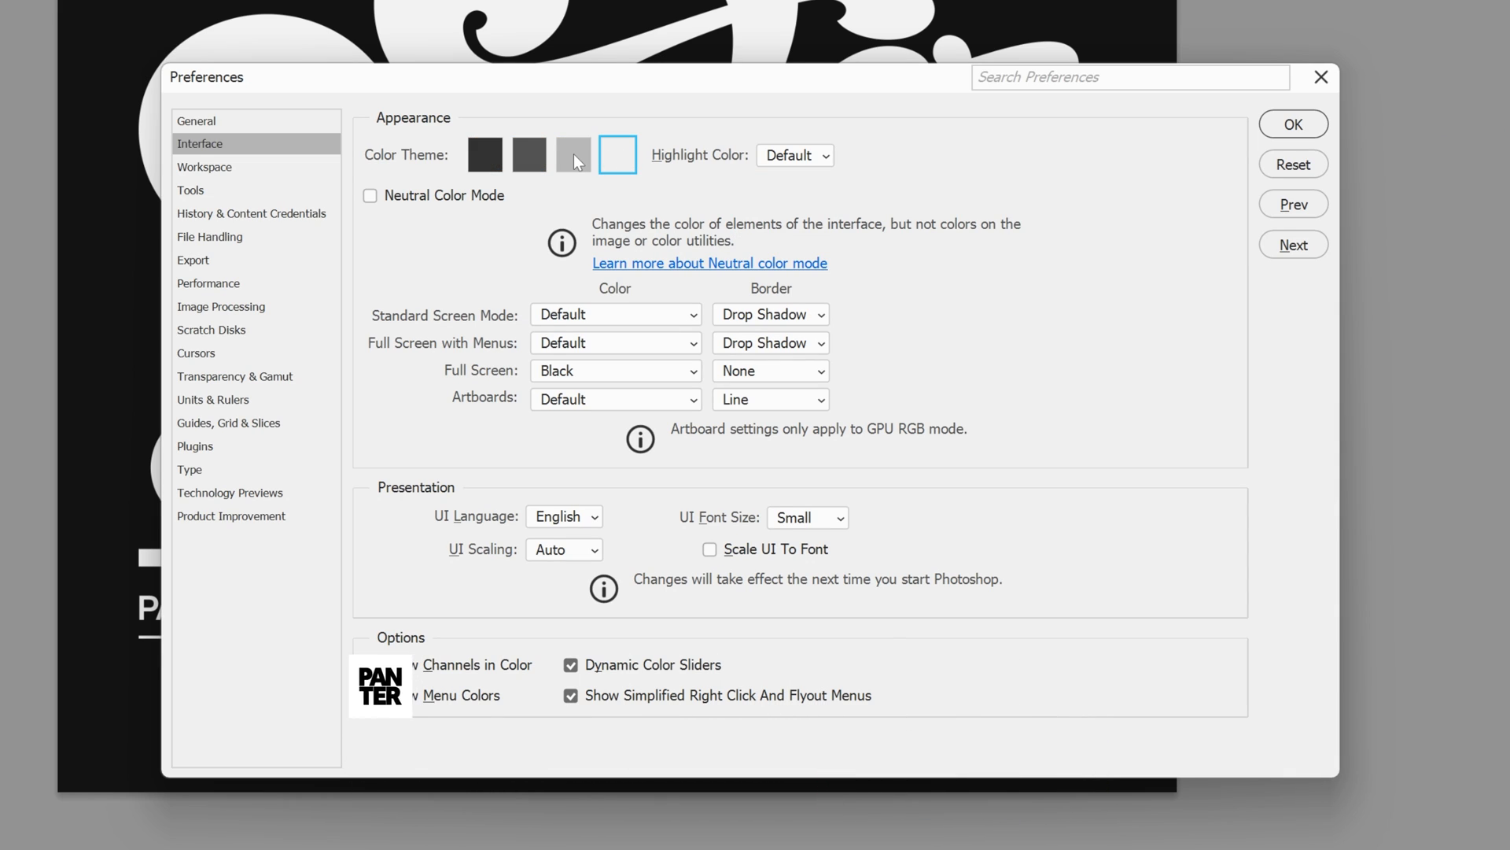
{"action": "left_click", "coordinate": [573, 154]}
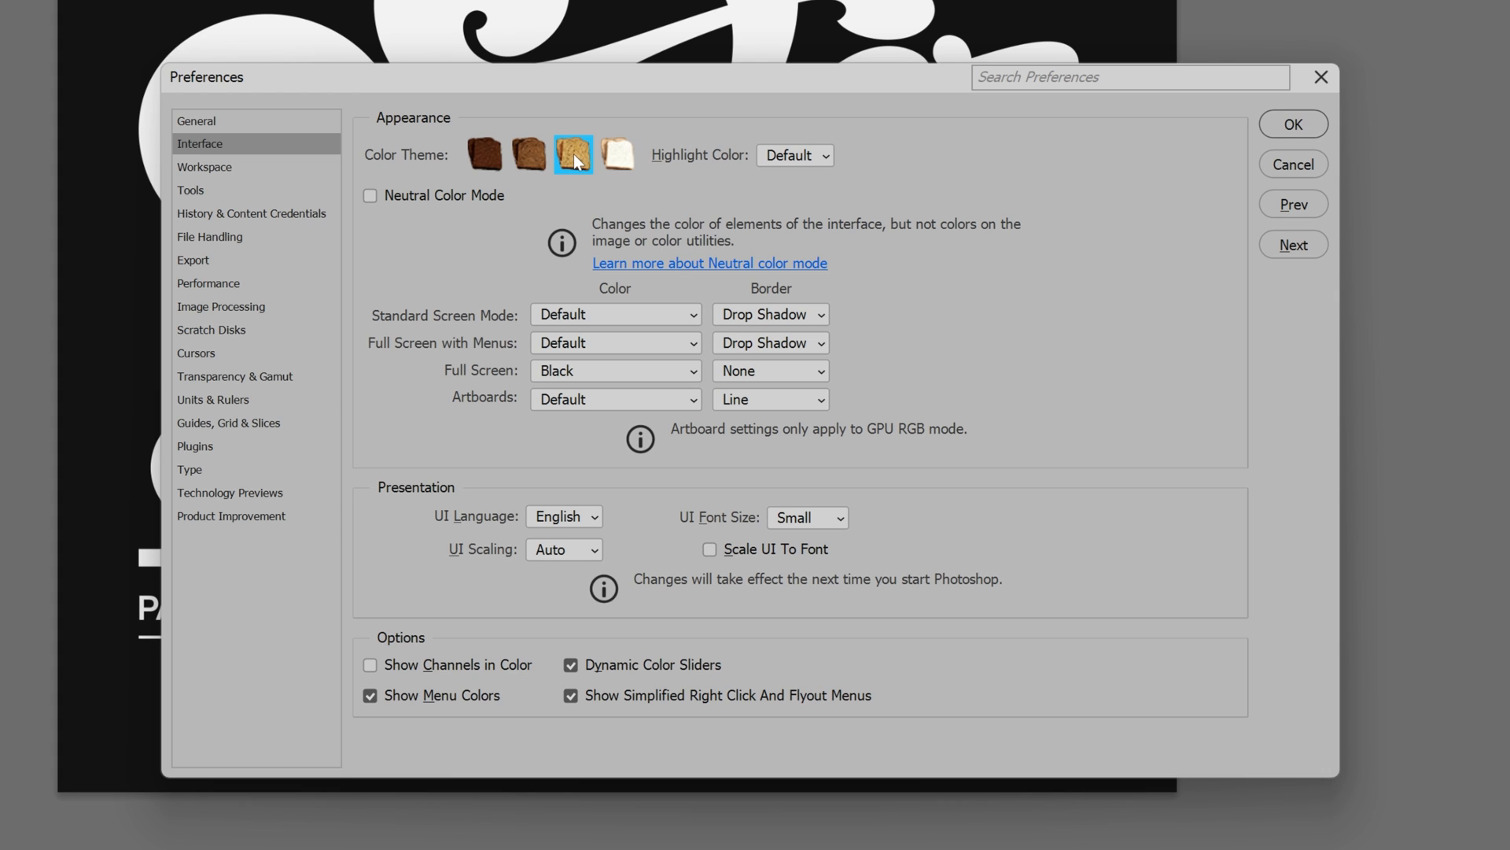
{"action": "left_click", "coordinate": [529, 156]}
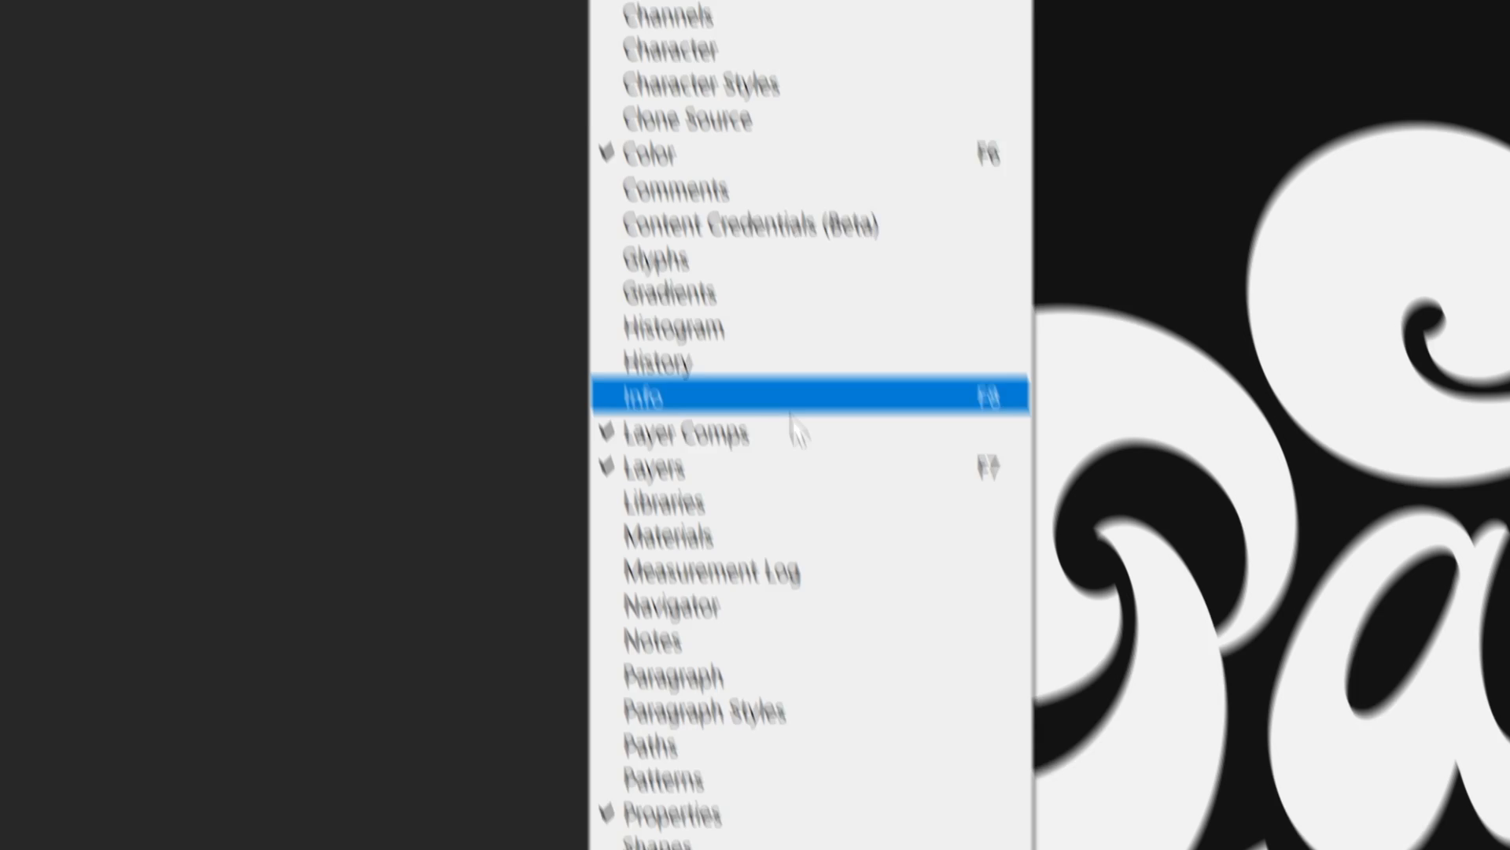
Step: Create a new layer comp named 'Layer Monkey 0' in the Layer Comps panel
{"action": "left_click", "coordinate": [657, 396]}
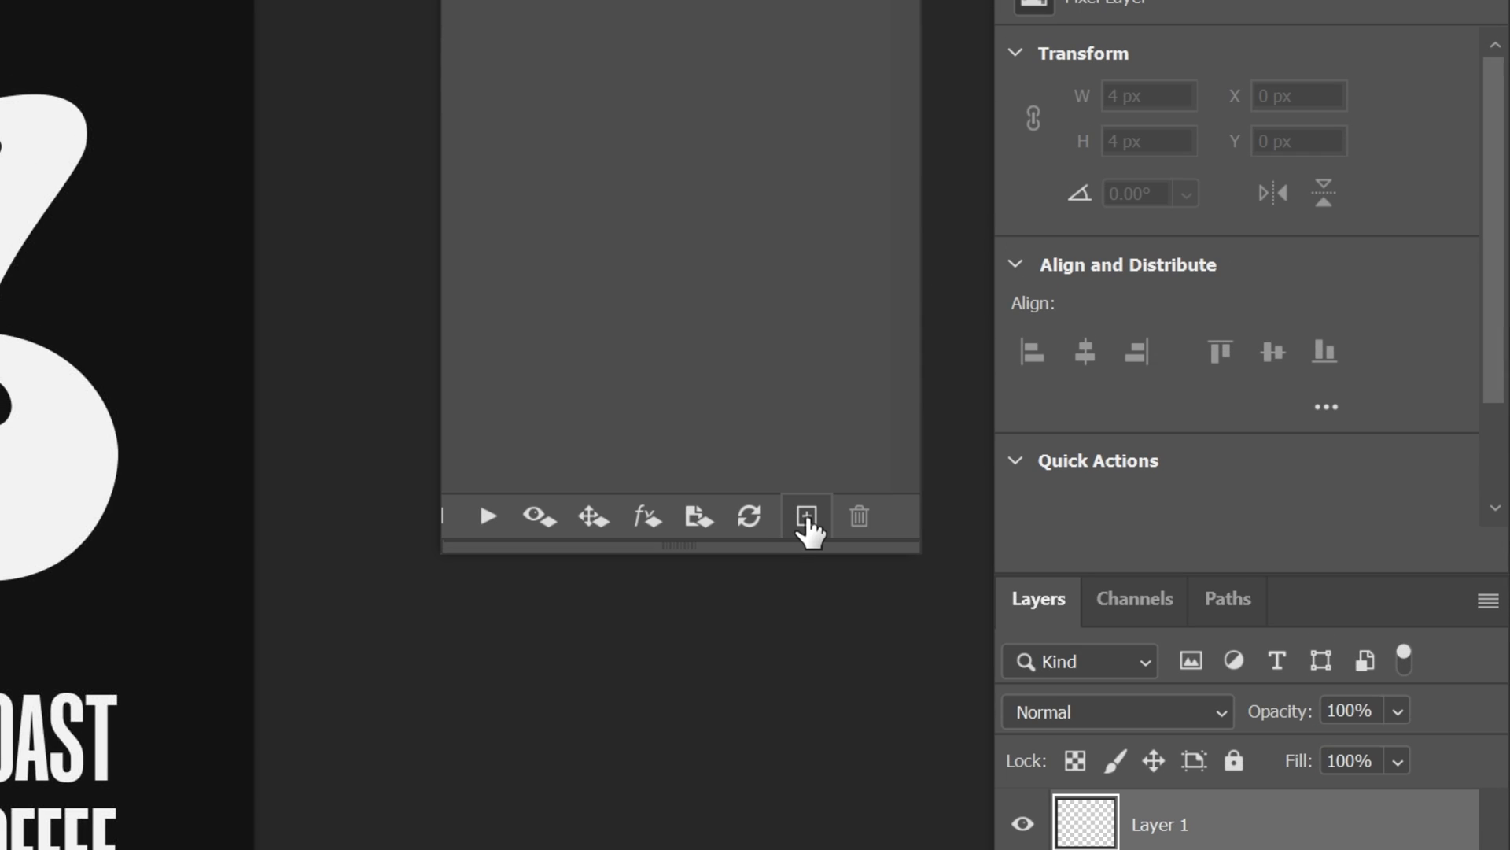
{"action": "left_click", "coordinate": [806, 516]}
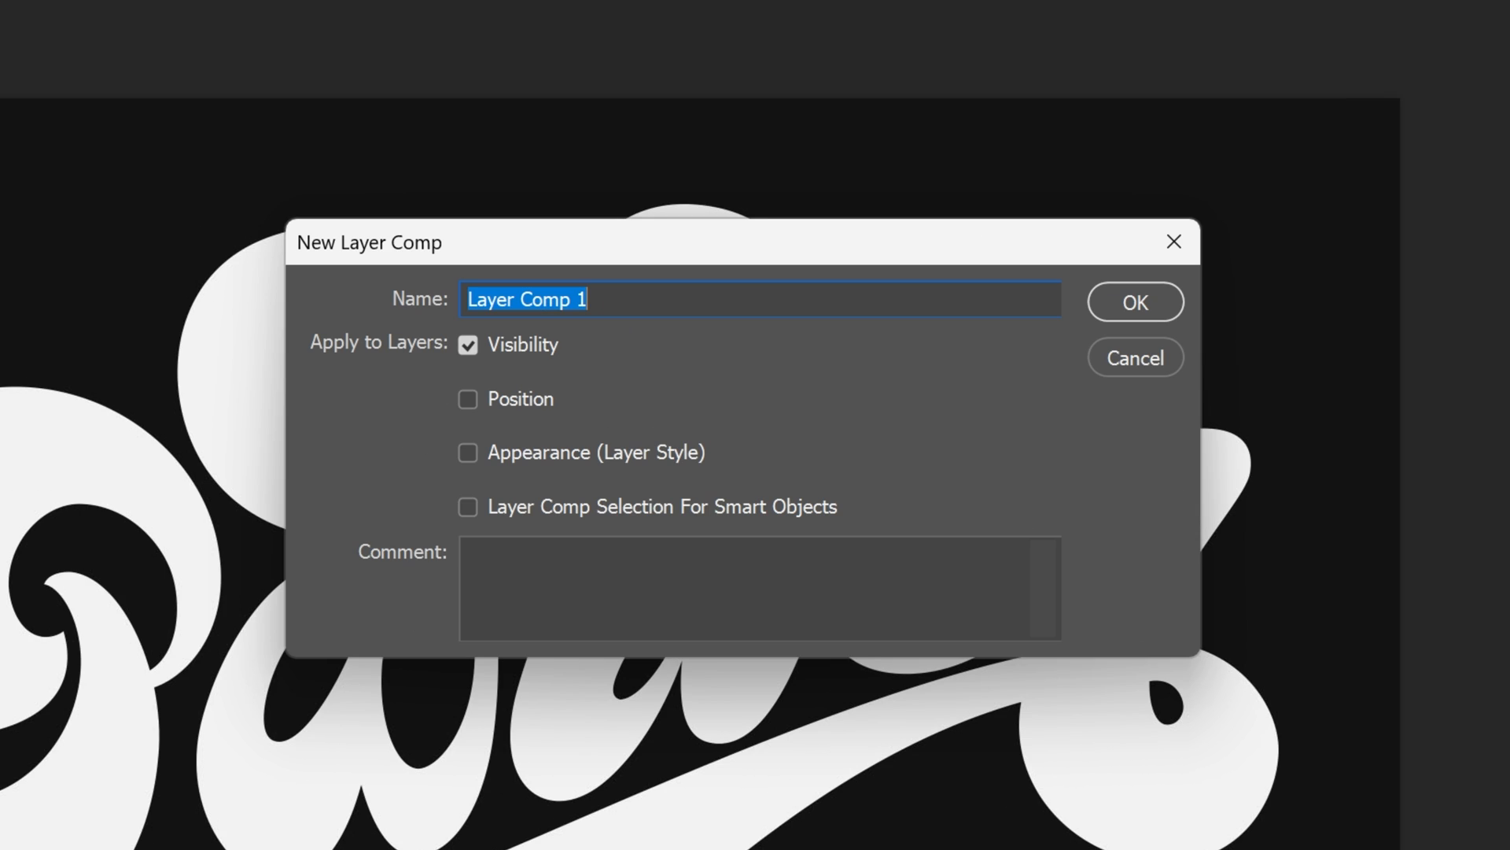
{"action": "type", "text": "Layer m"}
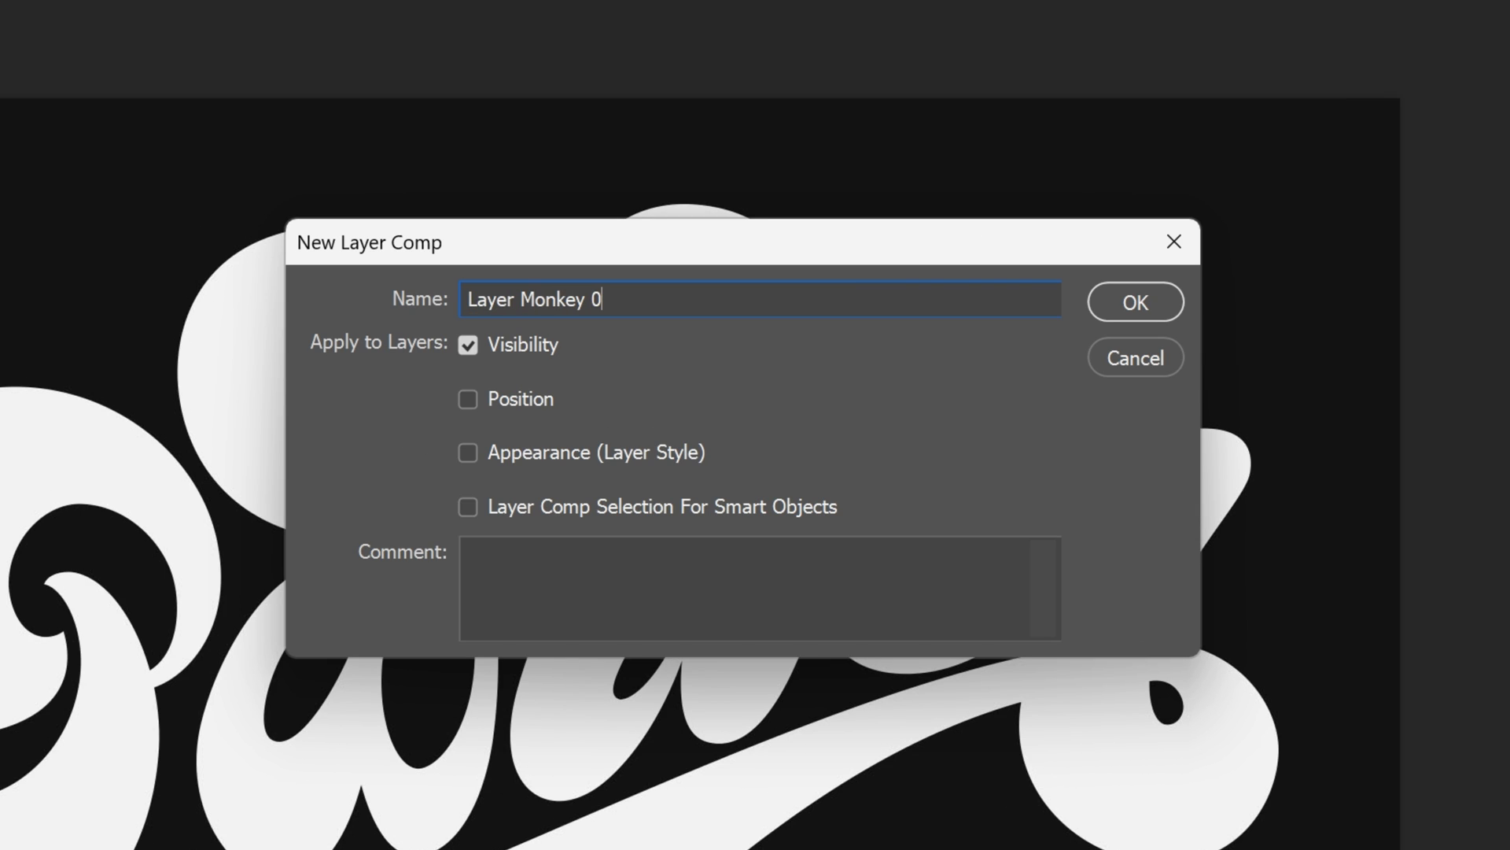
{"action": "left_click", "coordinate": [1134, 302]}
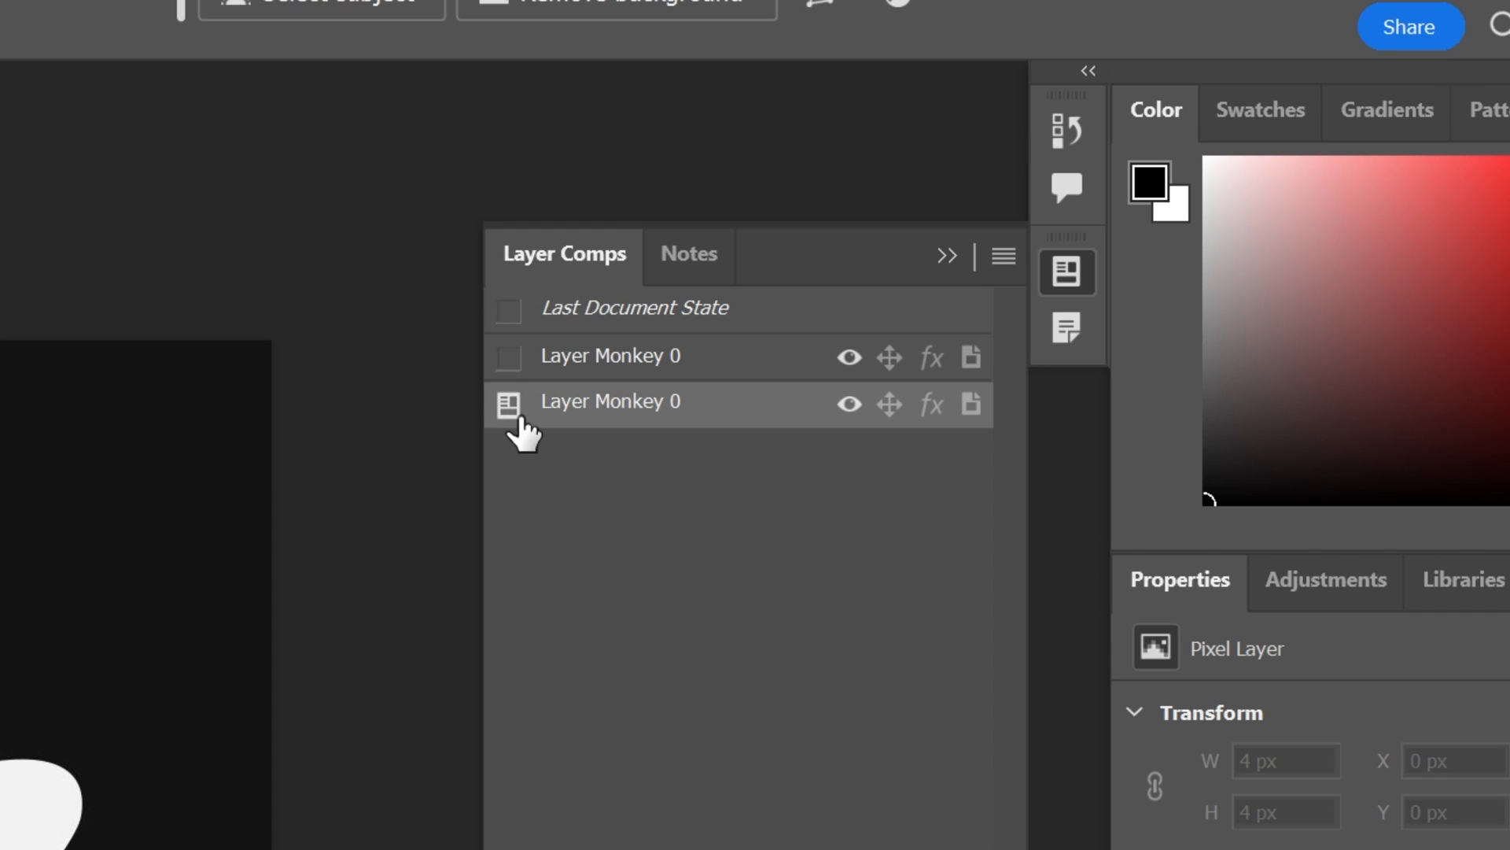
{"action": "mouse_move", "coordinate": [508, 404]}
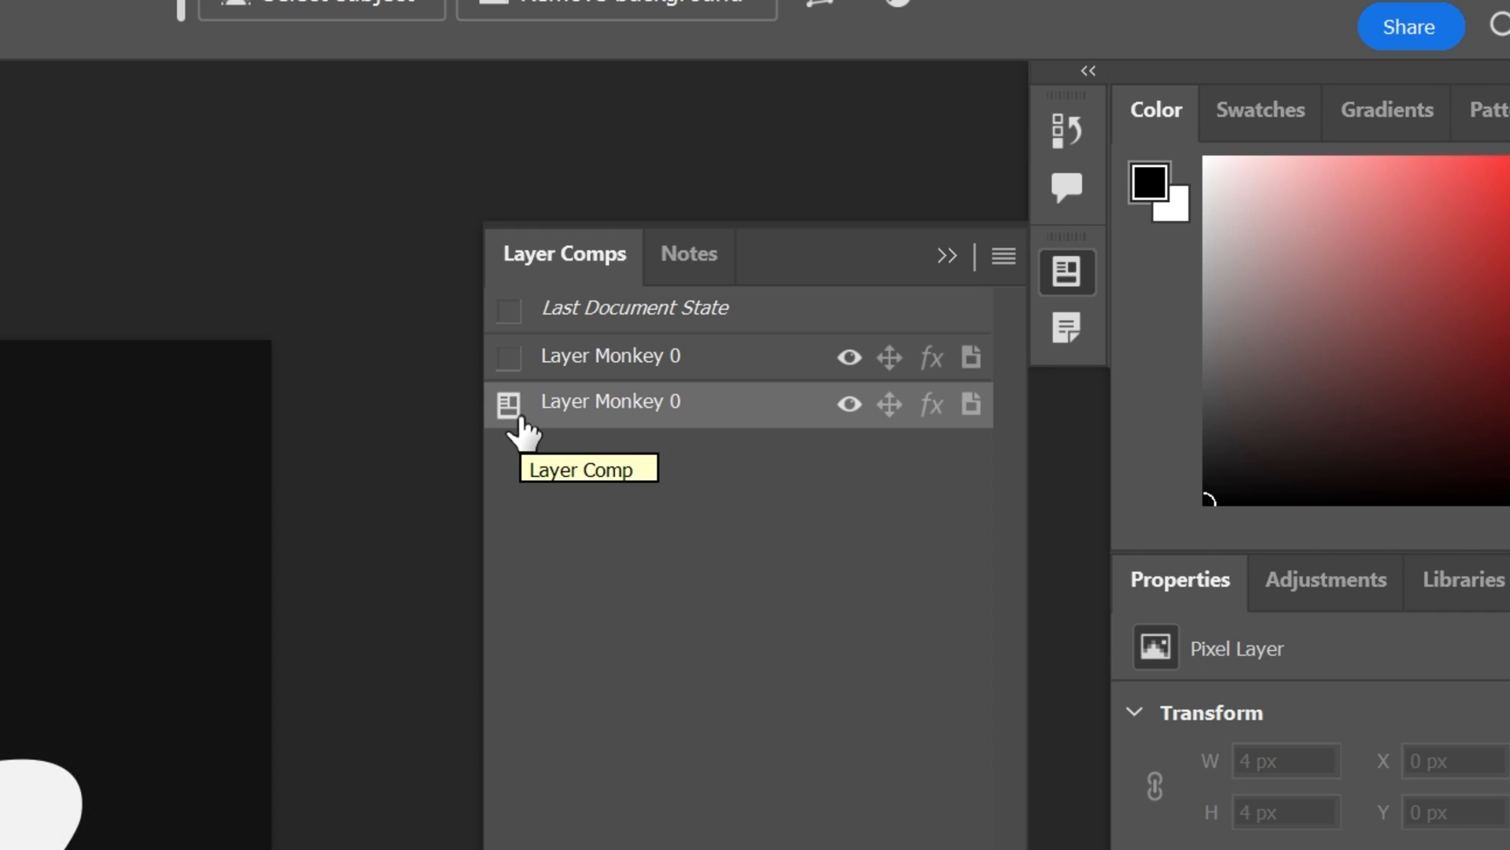